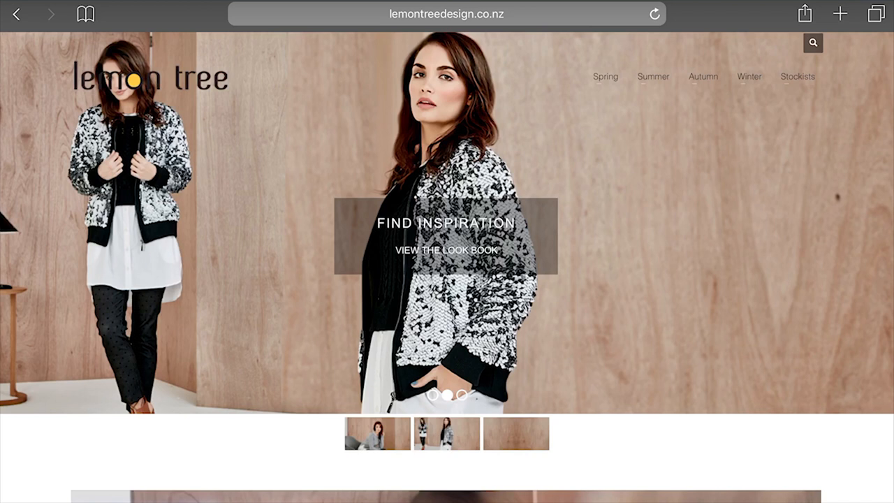
Step: Browse the full Autumn collection and open the Kaylee Denim Jacket ($199.90) product page
left_click(702, 77)
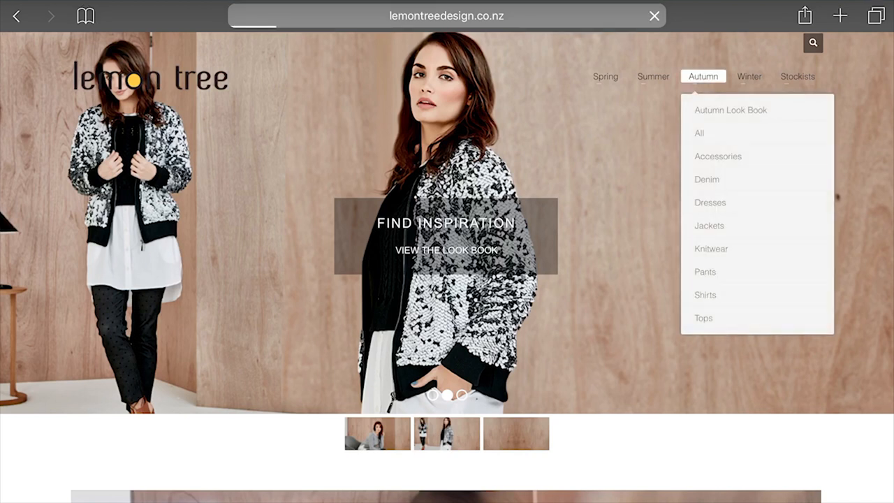
left_click(699, 133)
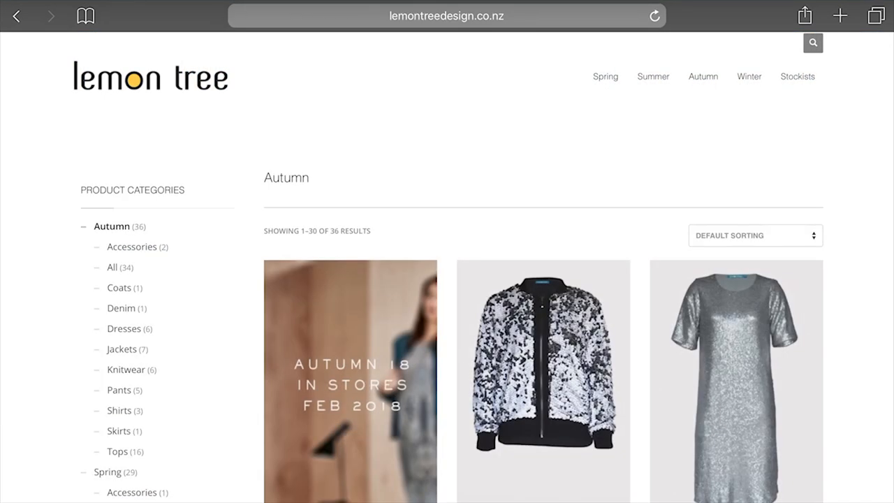
scroll("down", 3)
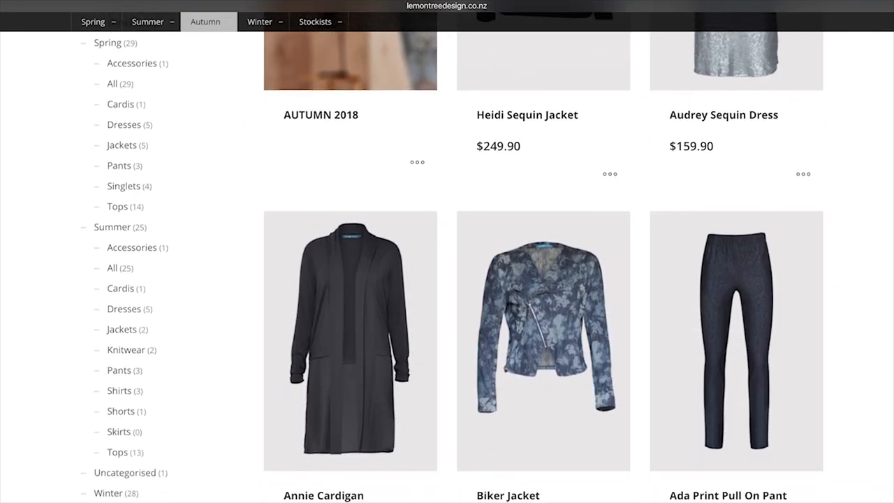
scroll("down", 3)
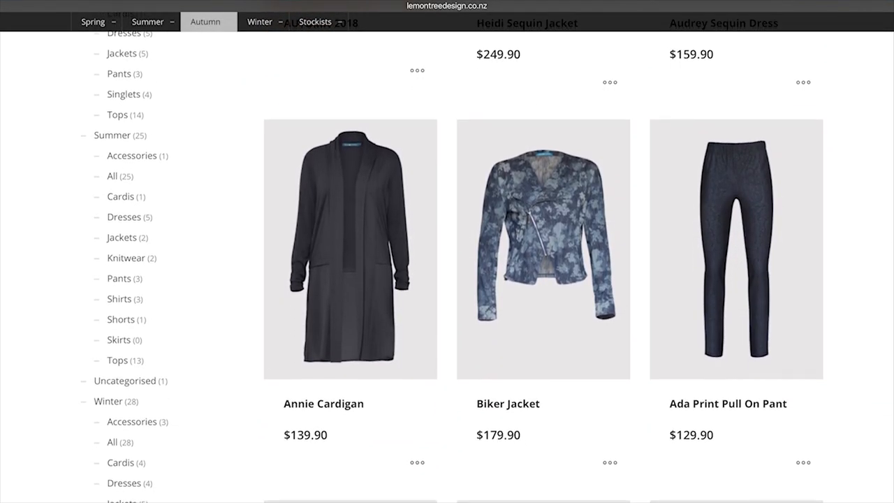
scroll("down", 3)
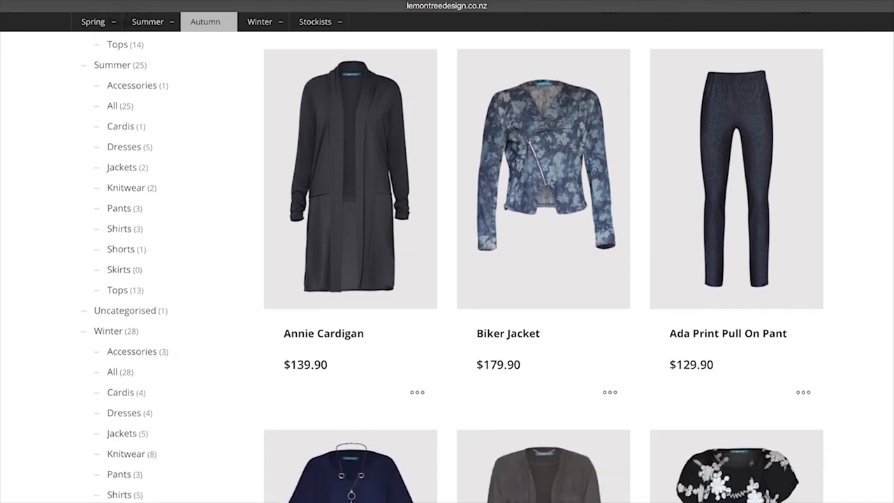
scroll("down", 3)
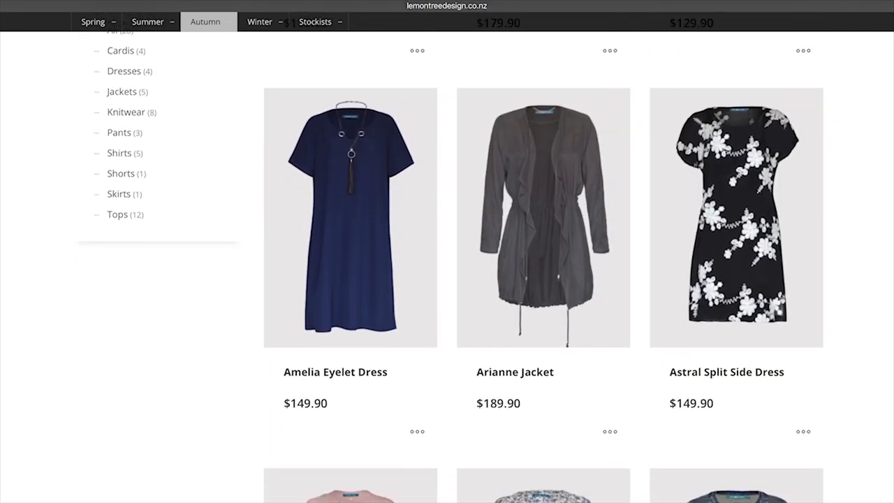
scroll("down", 3)
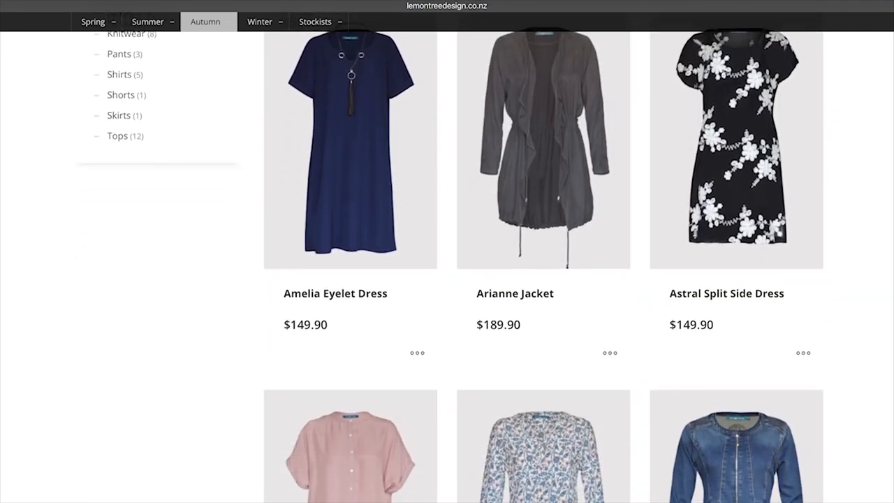
scroll("down", 3)
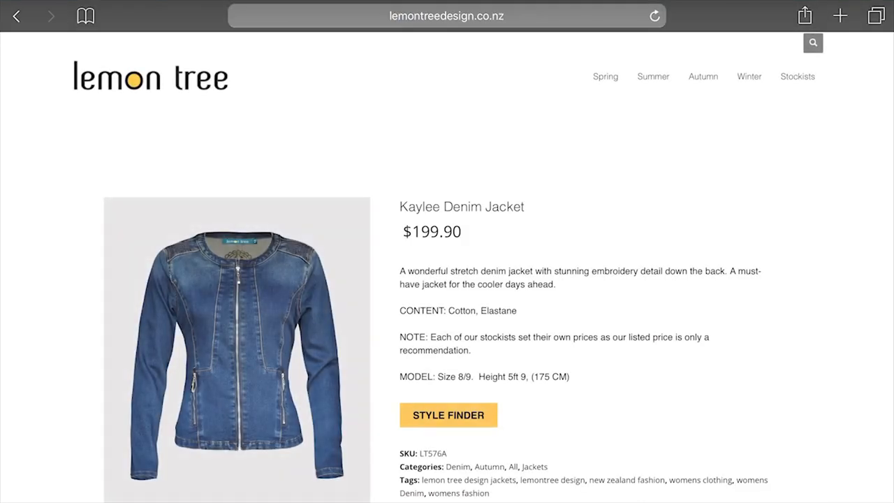
Step: Open the Style Finder from the Kaylee Denim Jacket product page
scroll("down", 3)
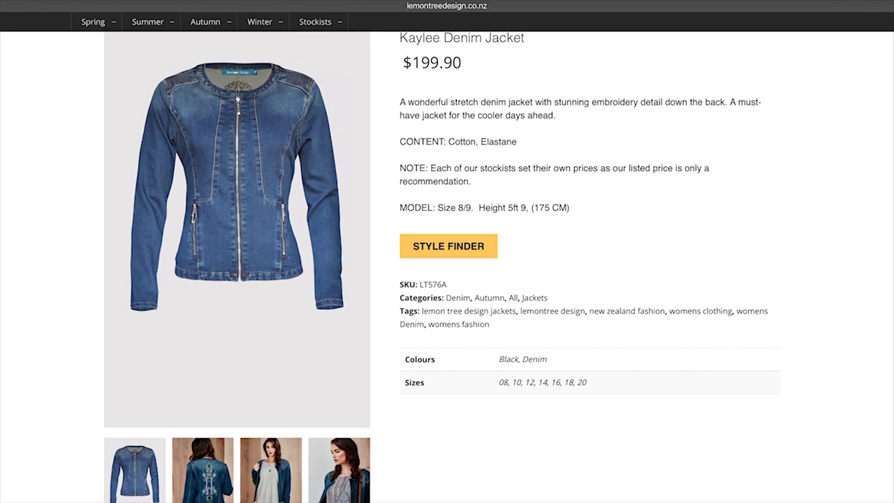
left_click(448, 246)
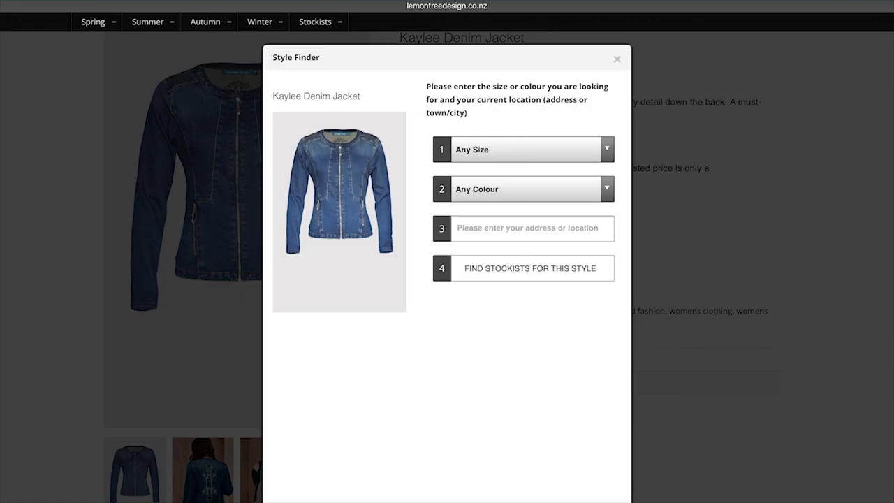
Step: Set the Style Finder to size 12 and colour Denim, ready to enter a location
left_click(531, 148)
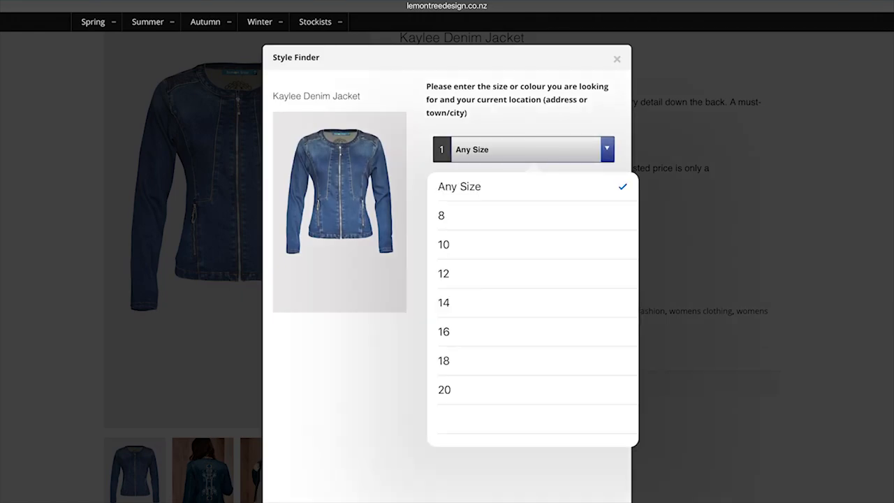
left_click(443, 273)
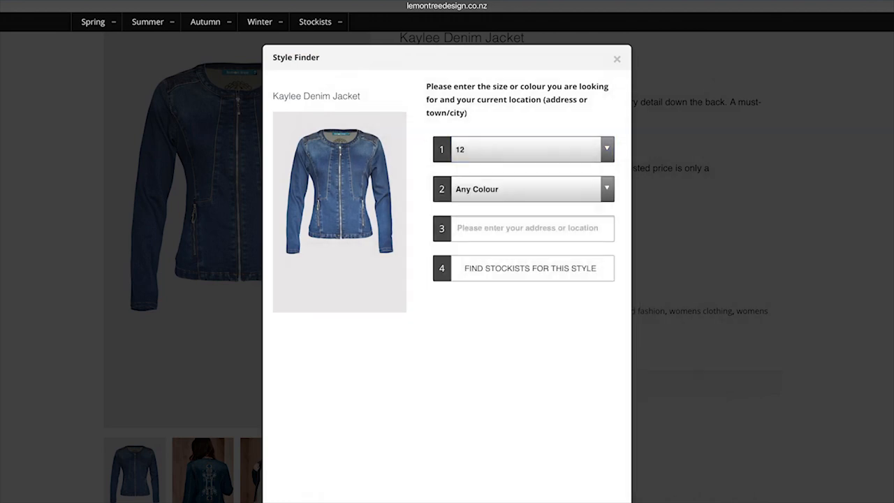
left_click(524, 189)
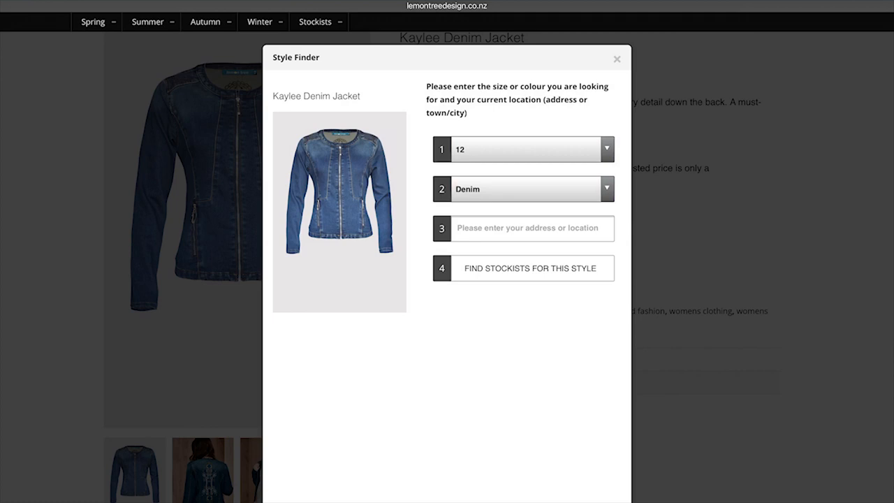
left_click(530, 229)
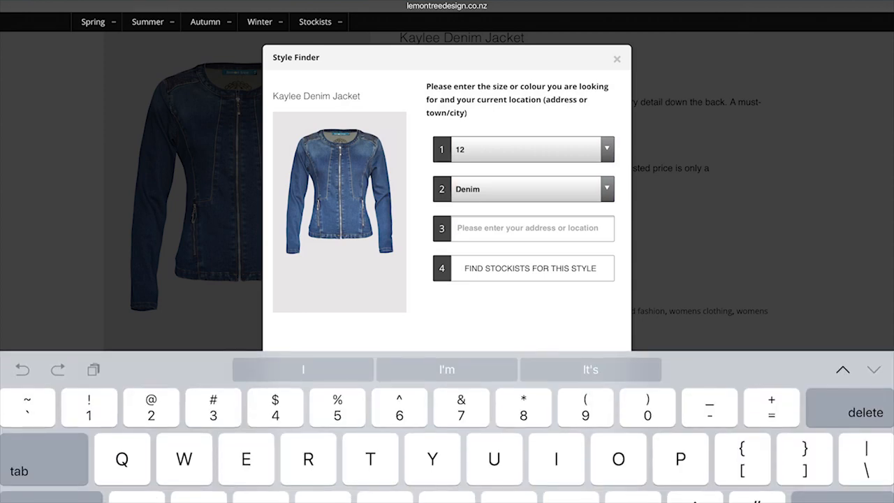
Step: Search stockists of this style using Christchurch, New Zealand as the location
type("Chr")
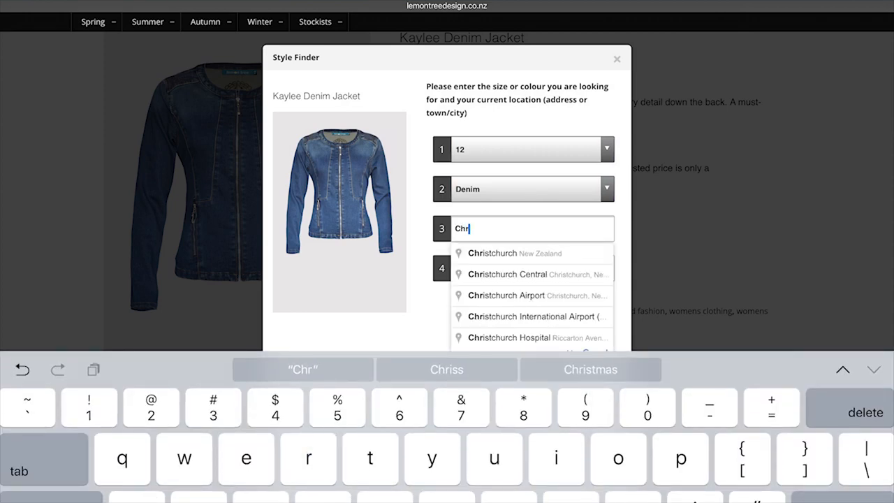
left_click(513, 253)
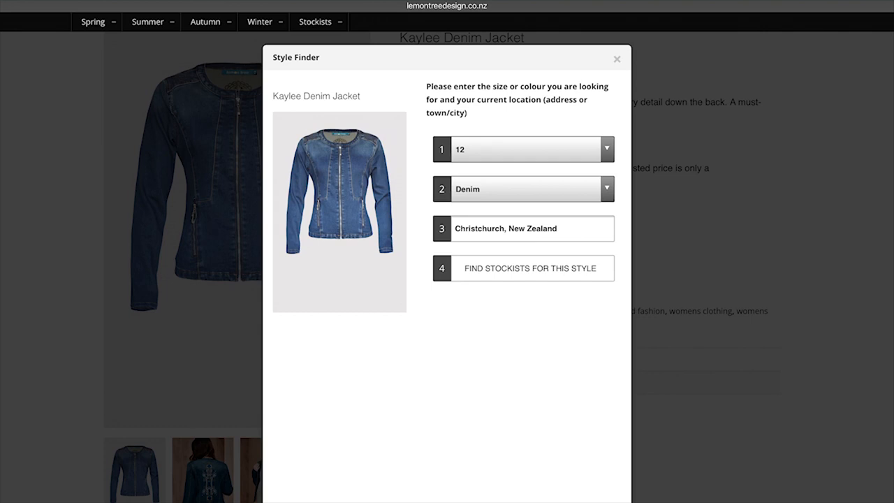
left_click(533, 269)
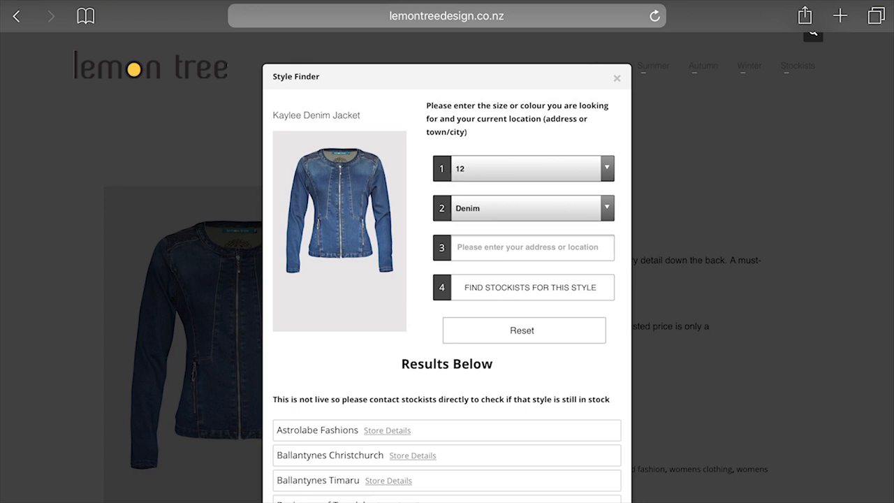
scroll("down", 3)
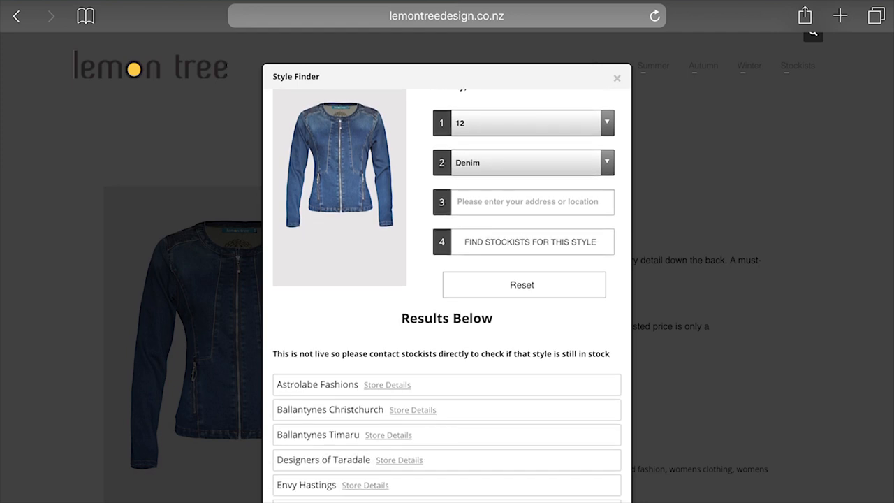
scroll("down", 3)
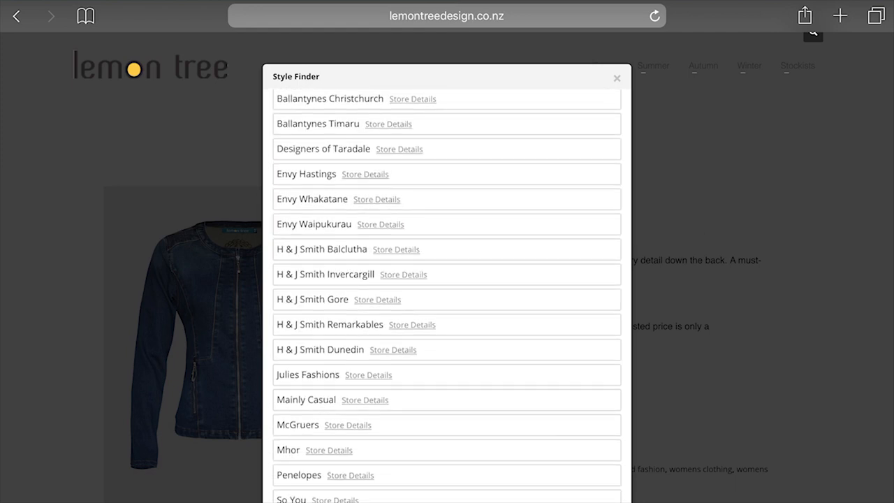
scroll("down", 3)
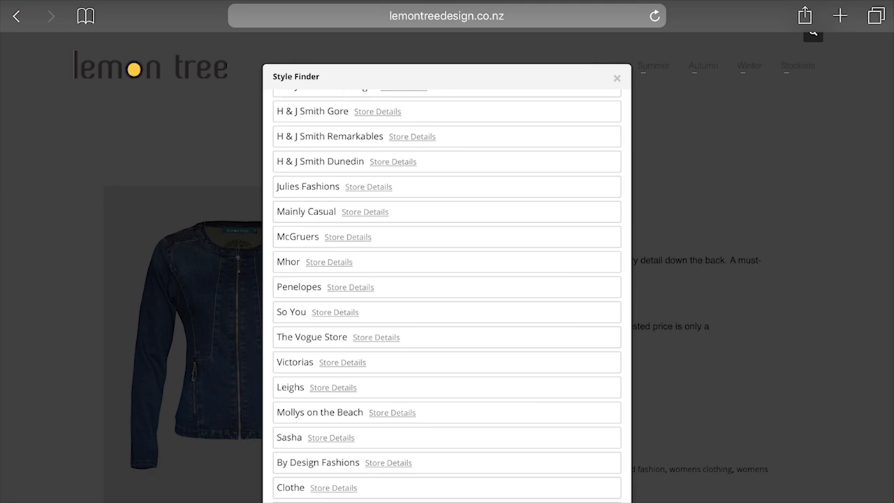